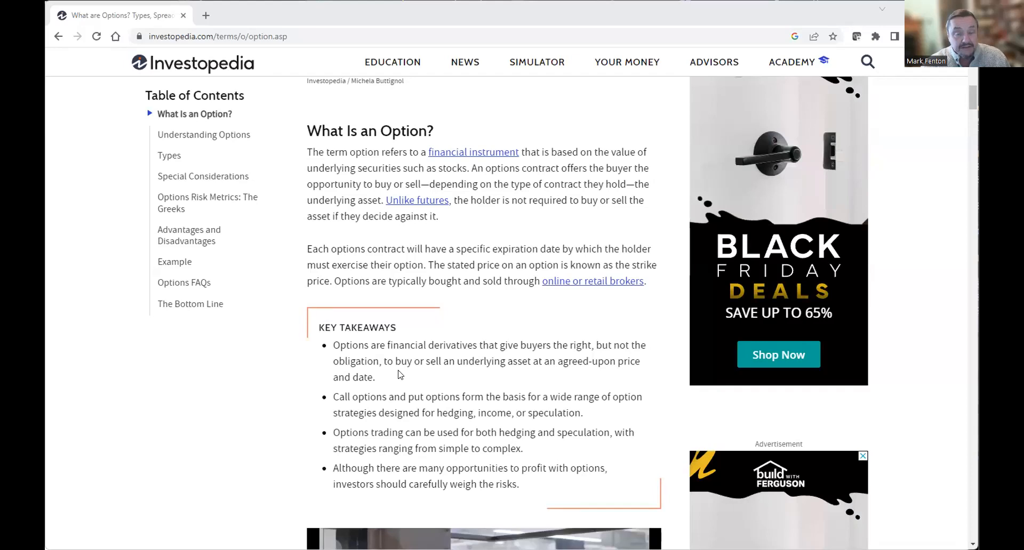
mouse_move(545, 364)
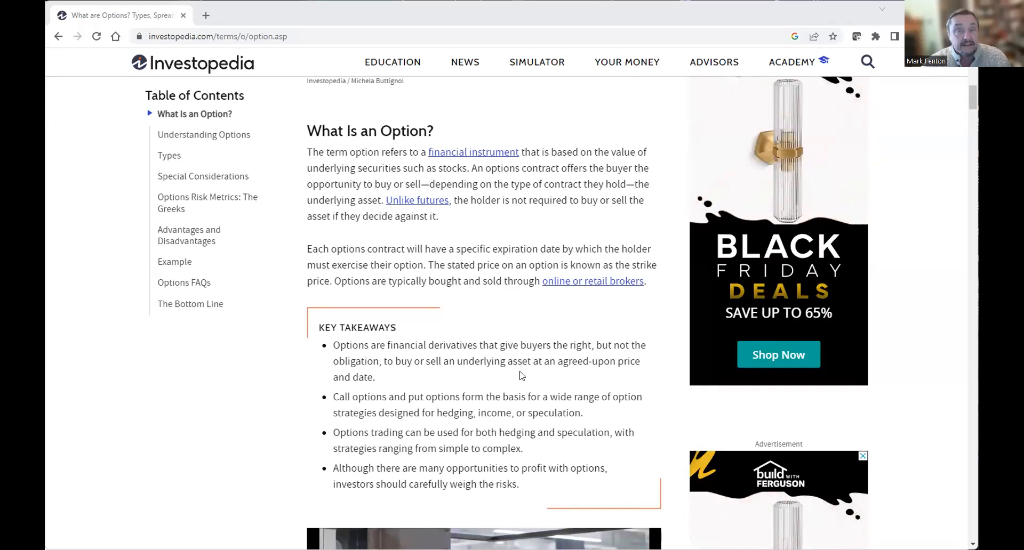
mouse_move(516, 375)
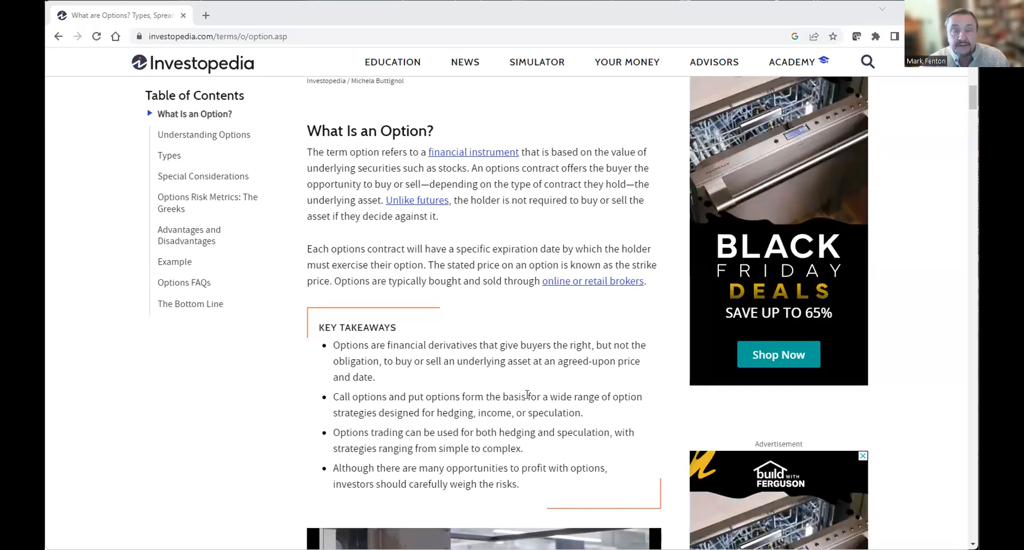
mouse_move(862, 413)
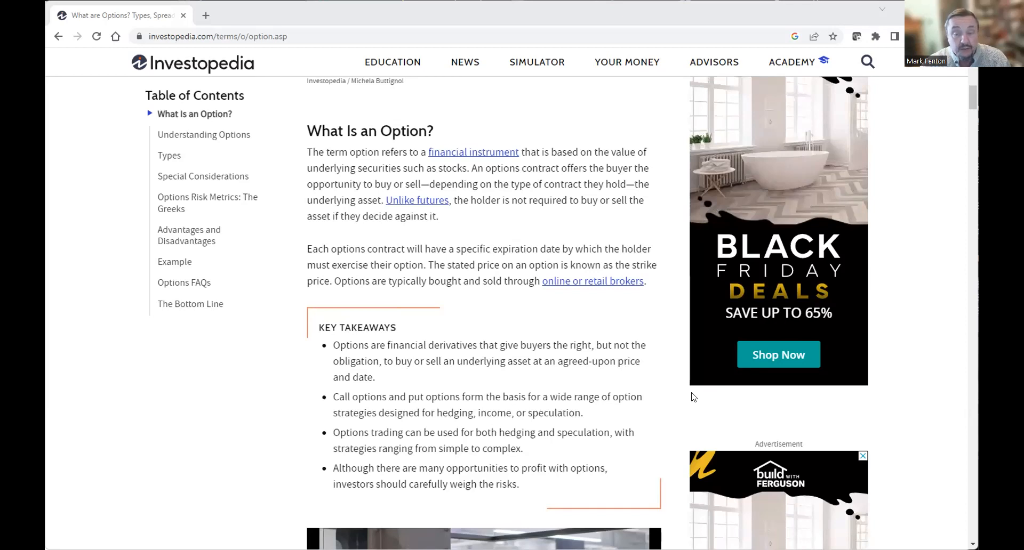
mouse_move(436, 417)
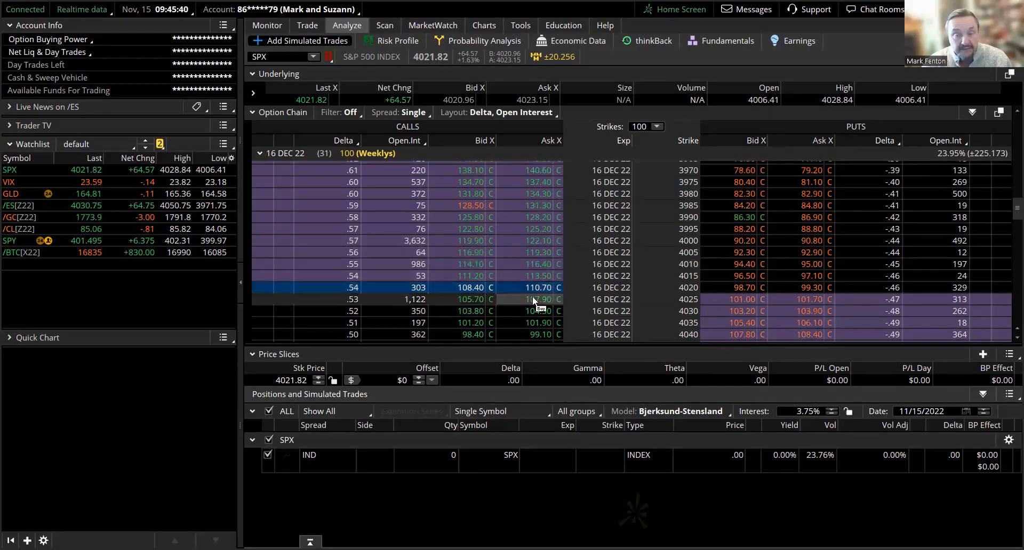
Step: Add a simulated buy of one SPX 16 Dec 22 4025 call and show its Risk Profile graph
click(539, 299)
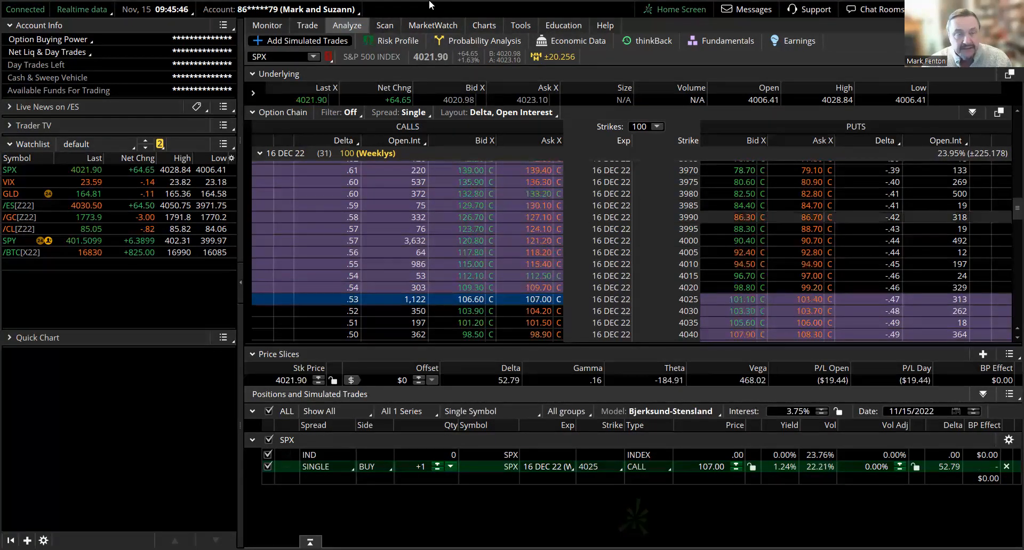
click(391, 40)
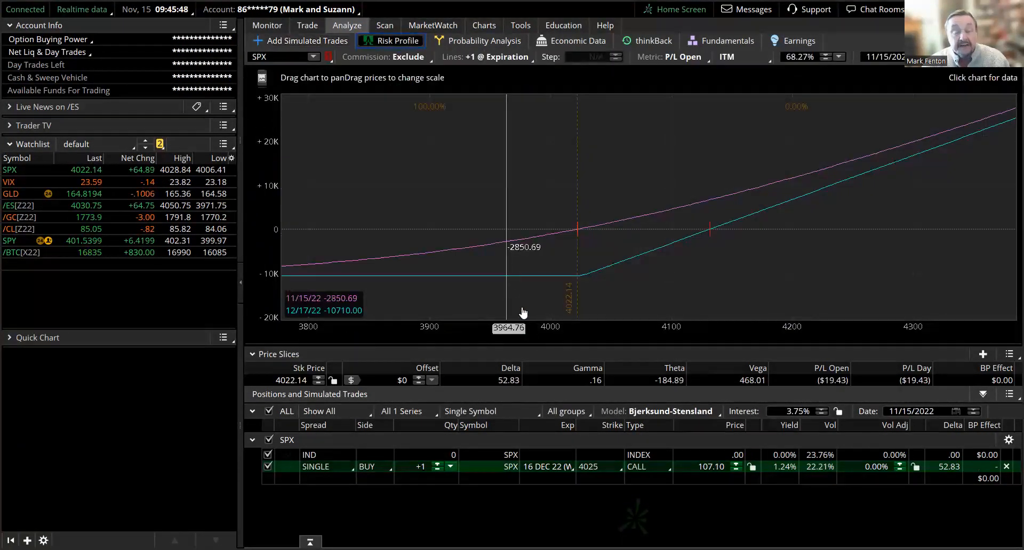
mouse_move(679, 255)
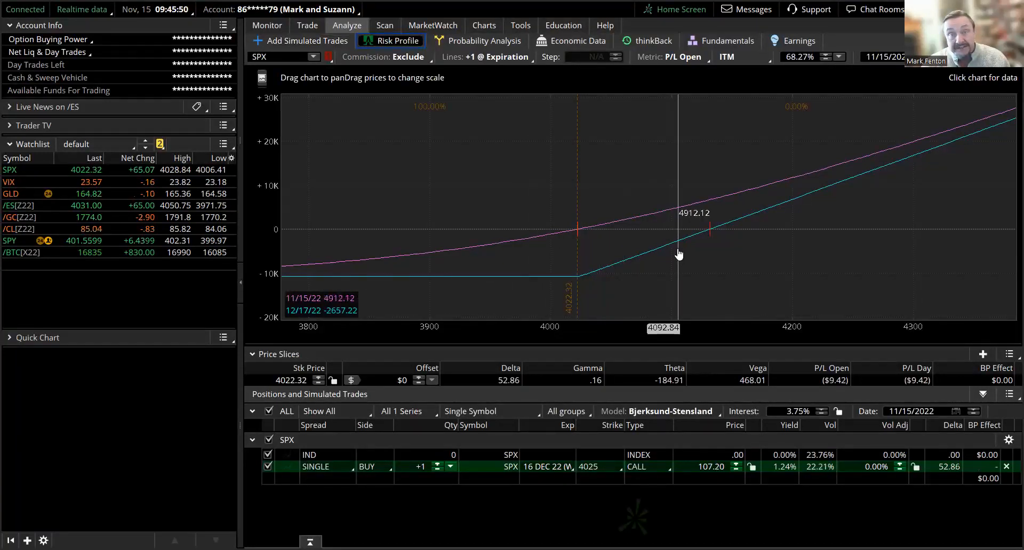
mouse_move(665, 243)
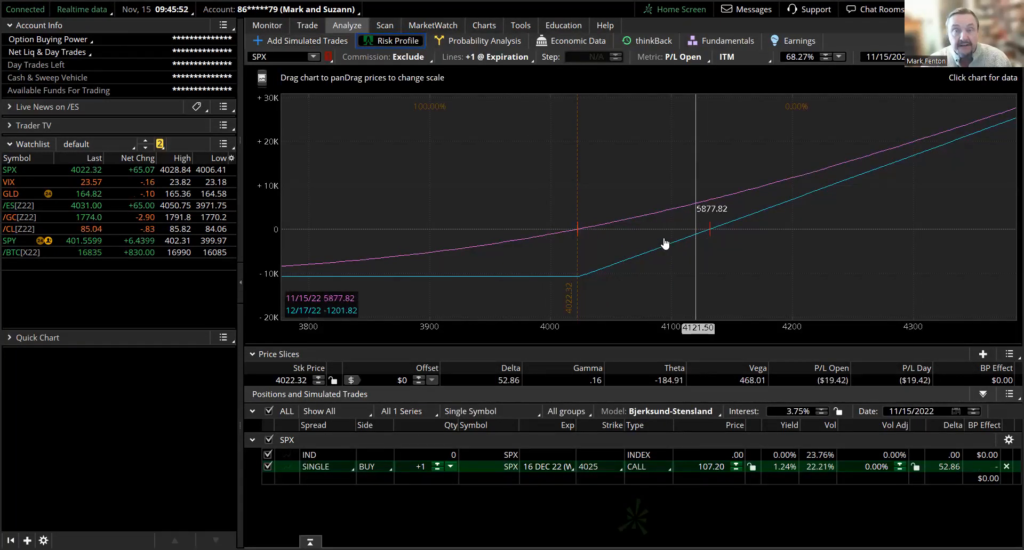
mouse_move(793, 229)
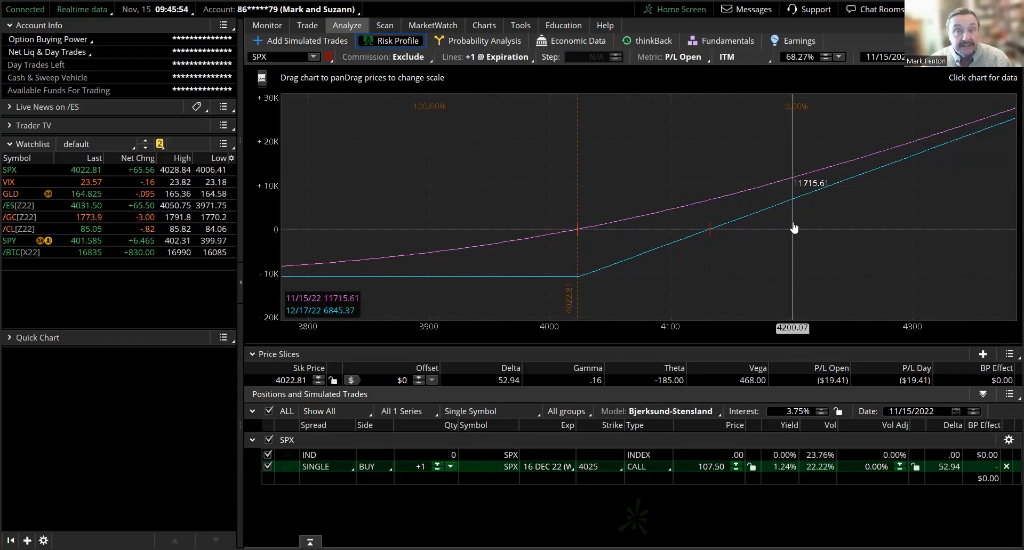
mouse_move(550, 280)
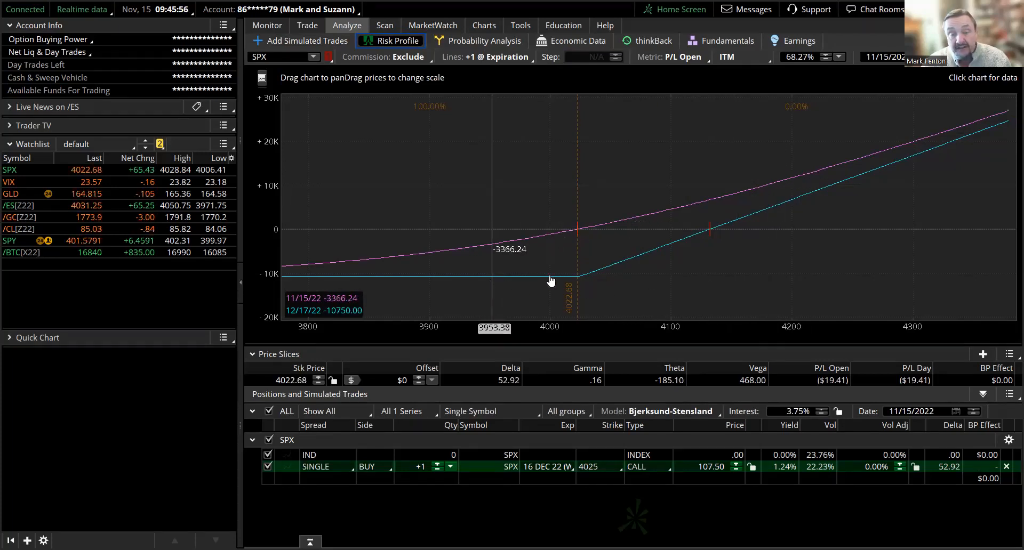
mouse_move(845, 194)
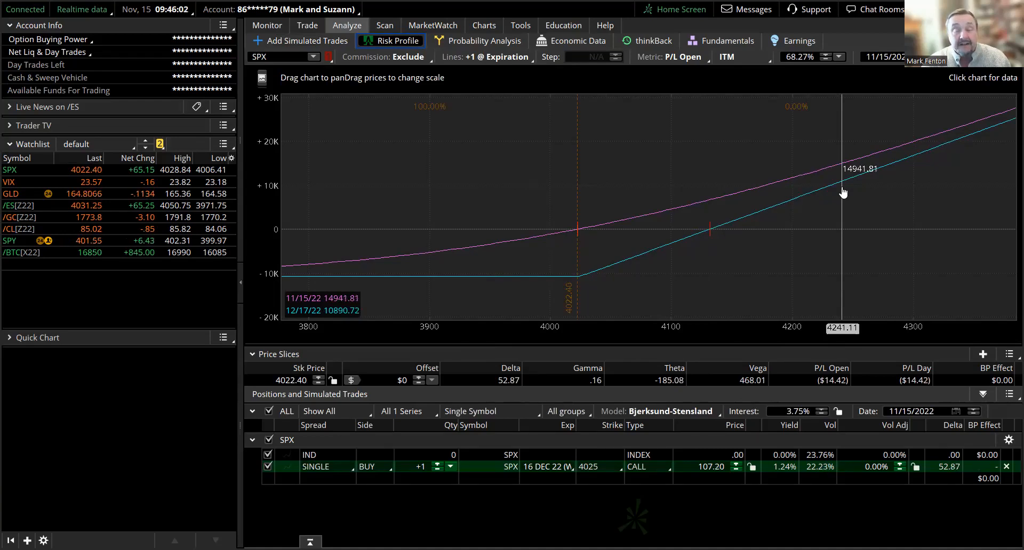
mouse_move(511, 285)
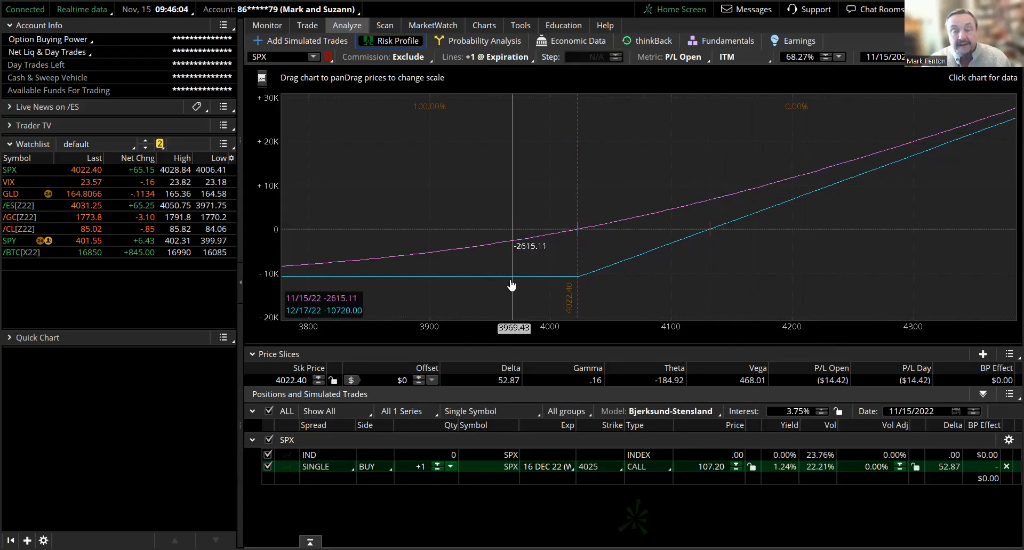
mouse_move(793, 178)
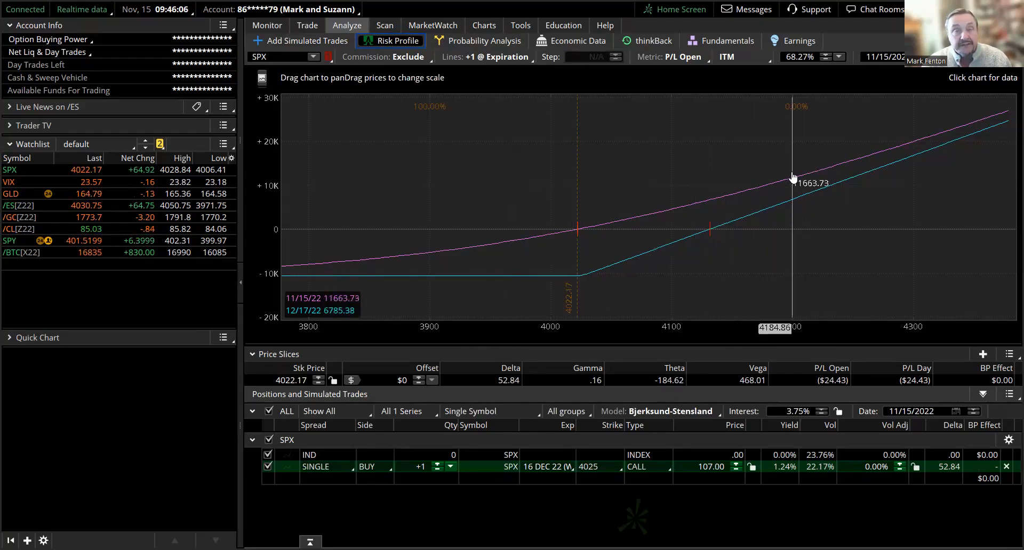
mouse_move(594, 238)
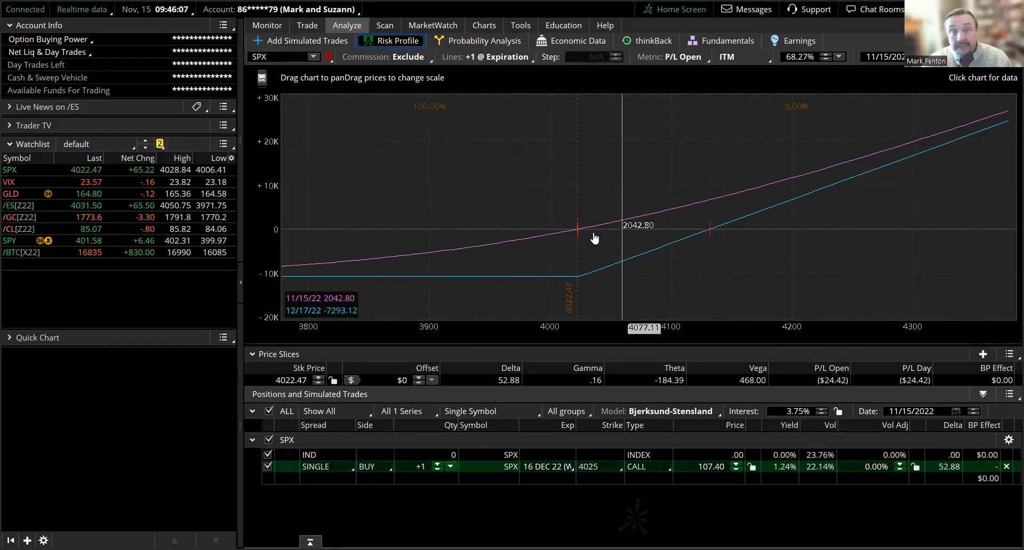
mouse_move(599, 281)
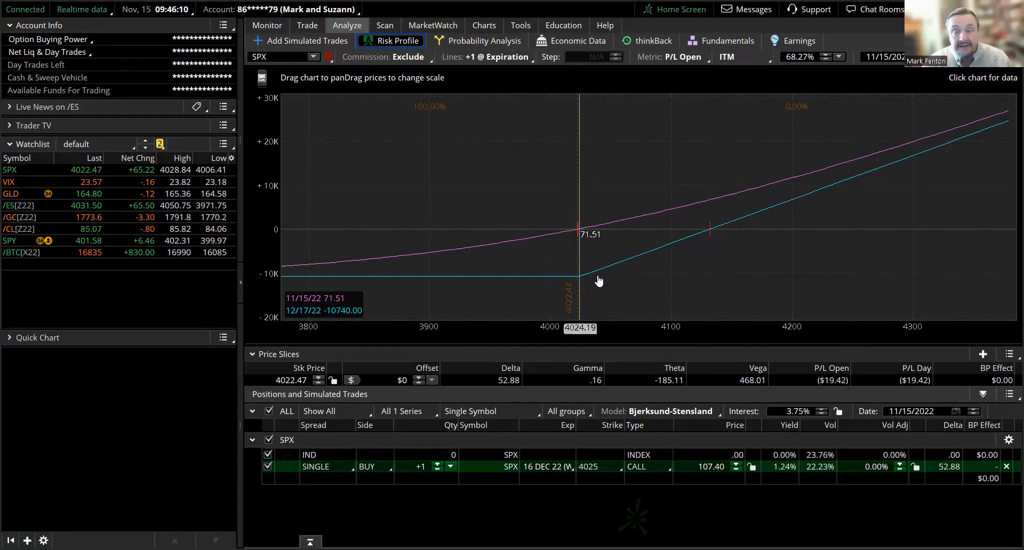
mouse_move(644, 317)
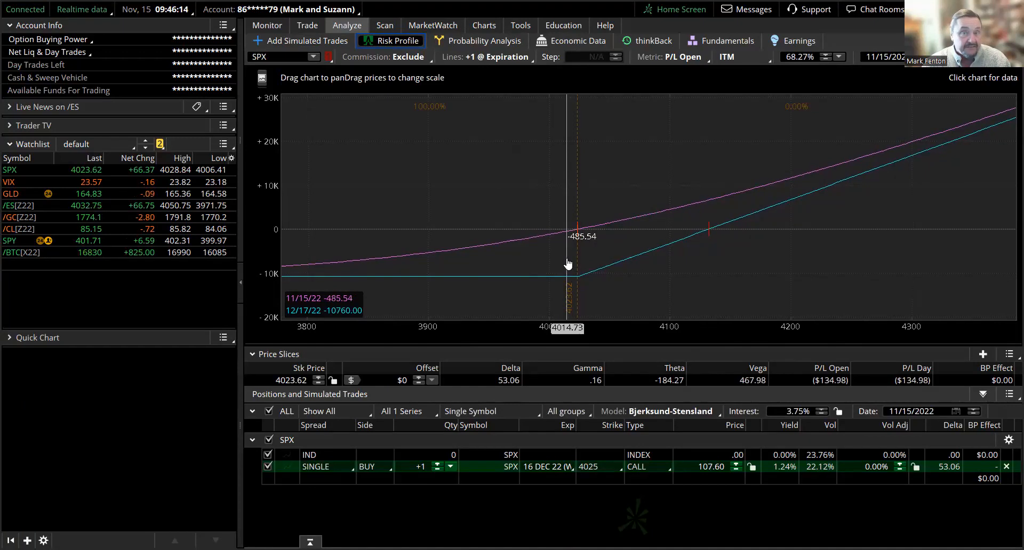
mouse_move(577, 262)
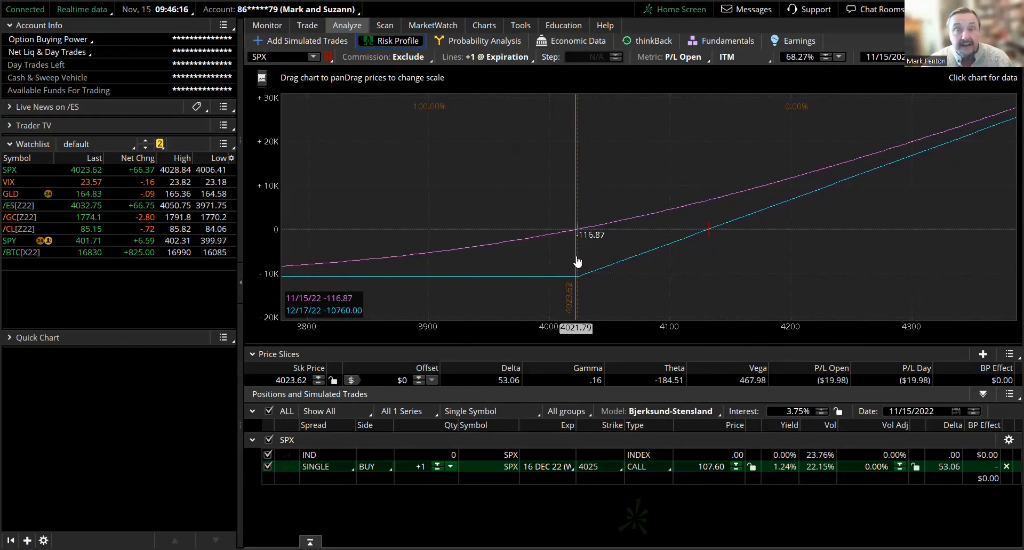
mouse_move(581, 266)
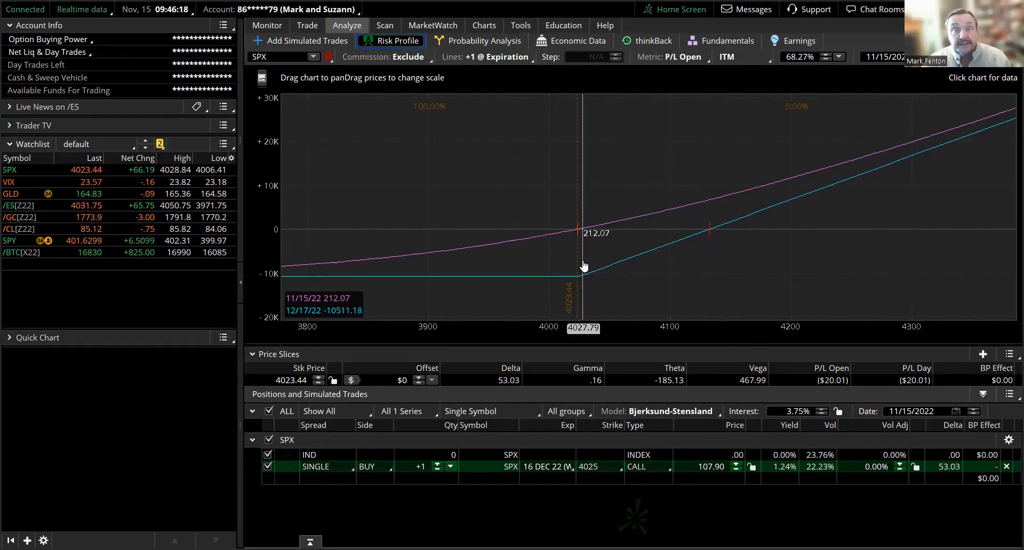
mouse_move(704, 236)
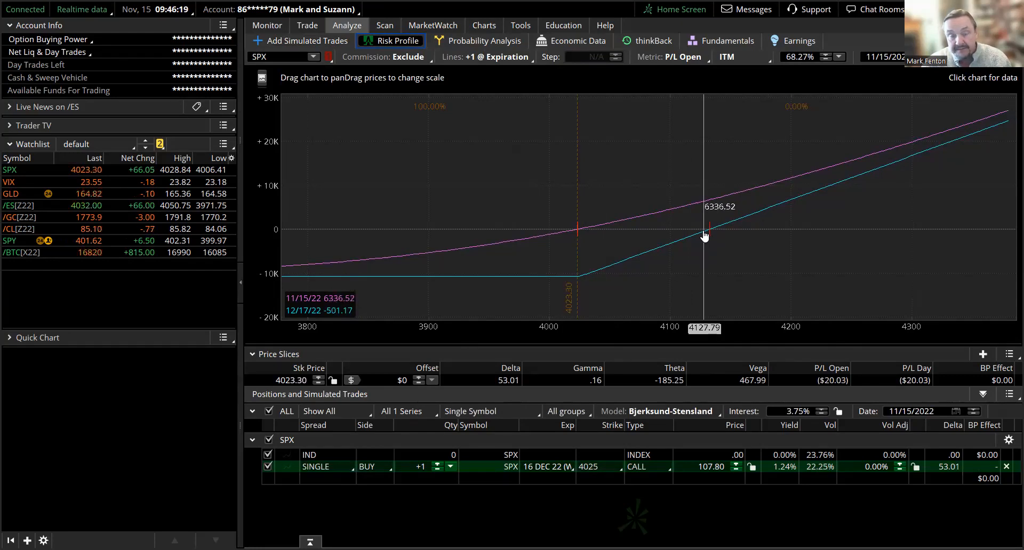
mouse_move(656, 345)
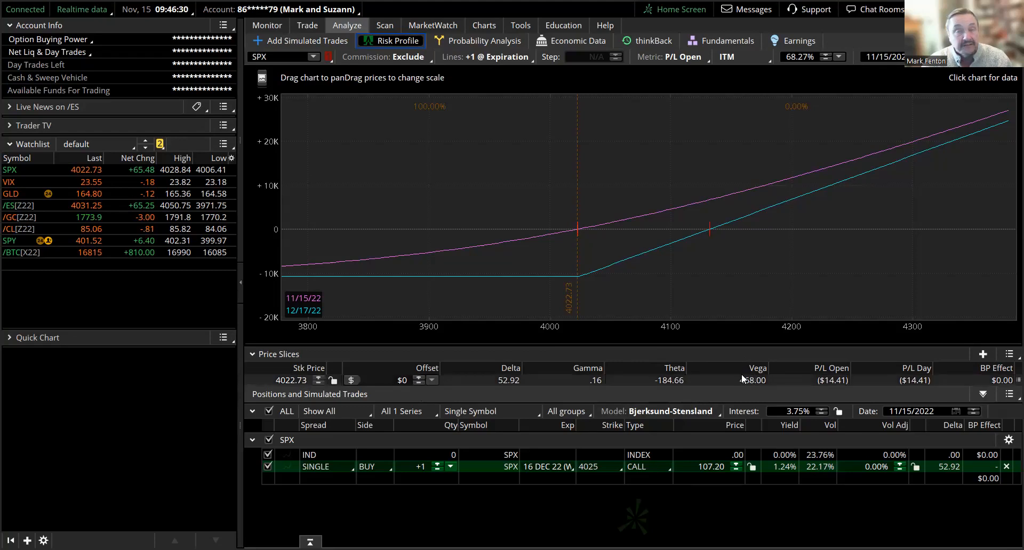
mouse_move(769, 185)
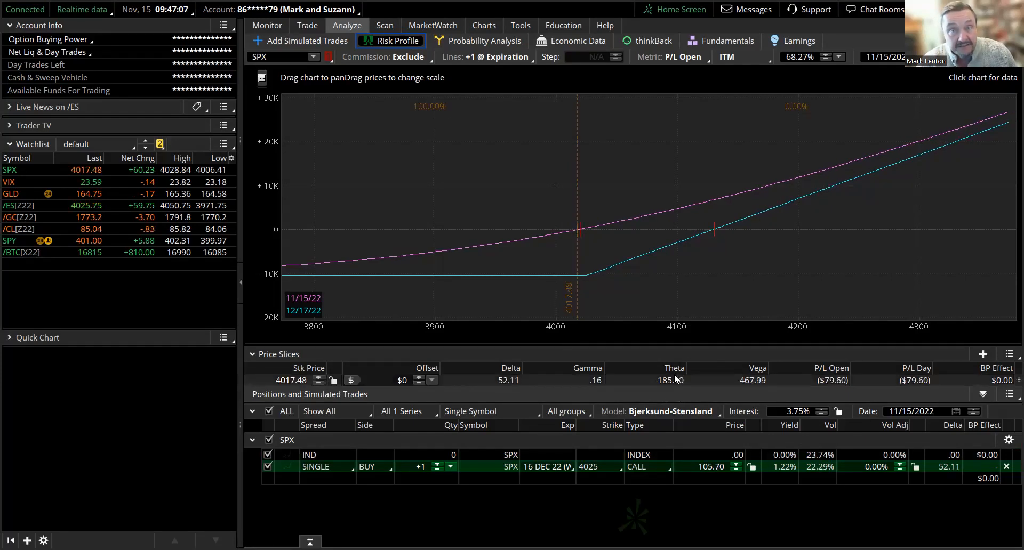
mouse_move(576, 281)
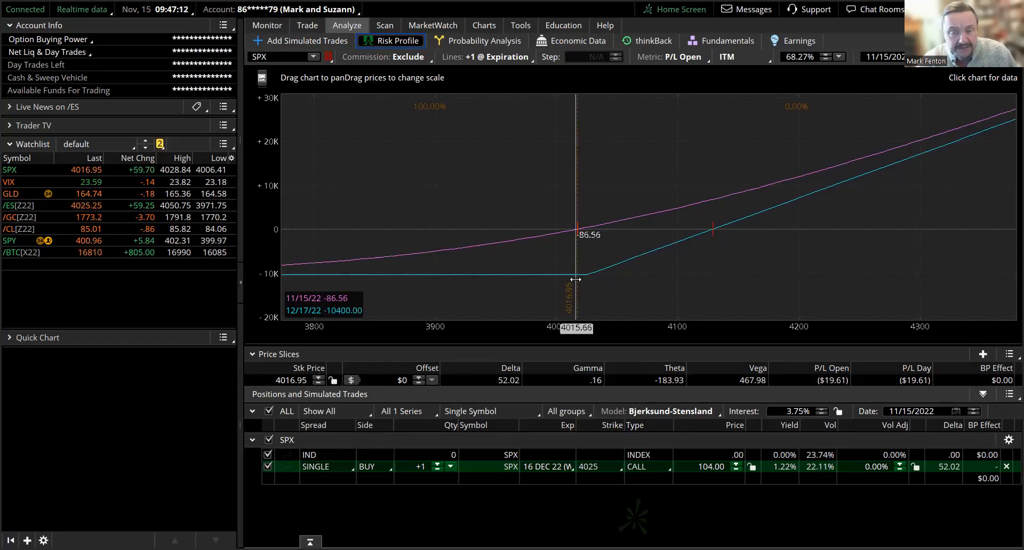
mouse_move(653, 268)
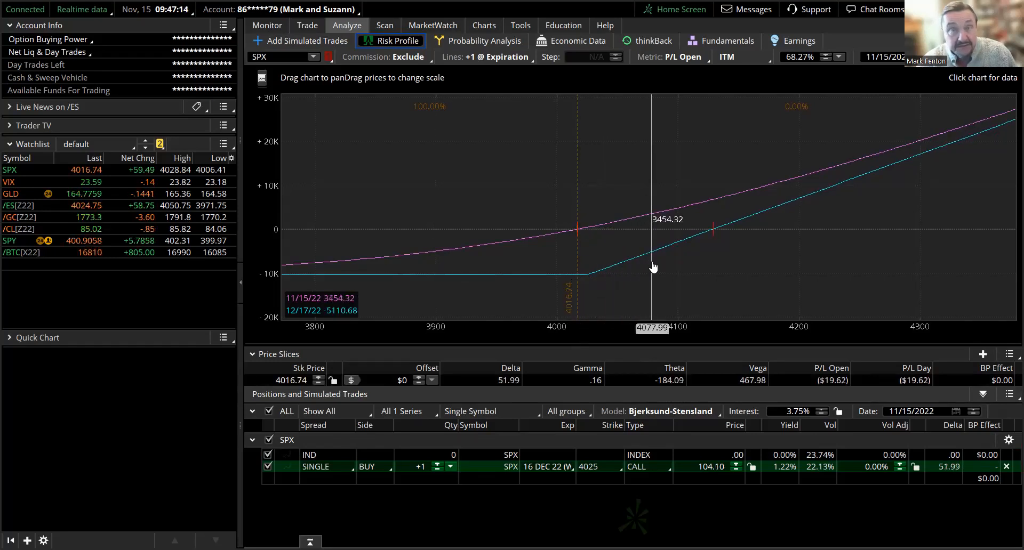
mouse_move(680, 243)
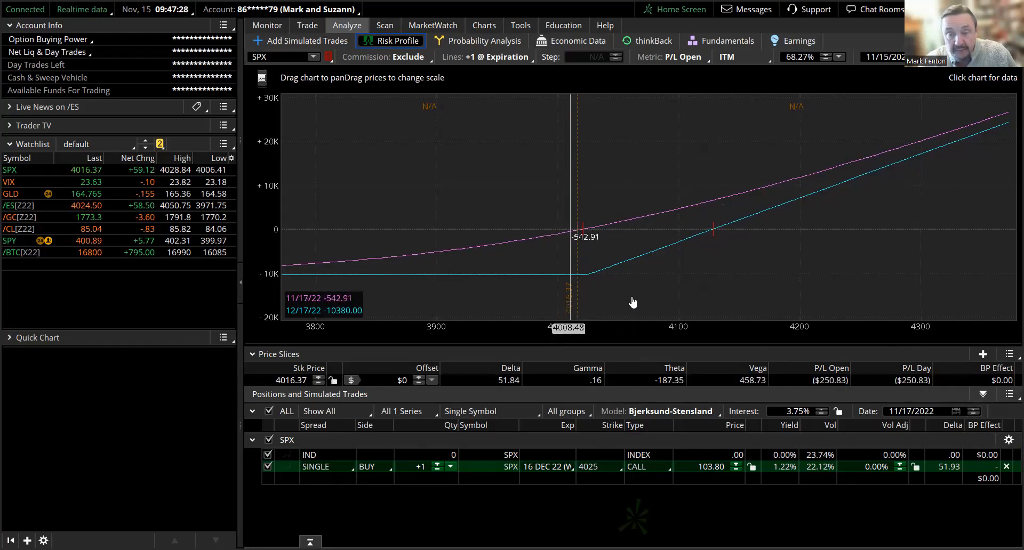
mouse_move(680, 283)
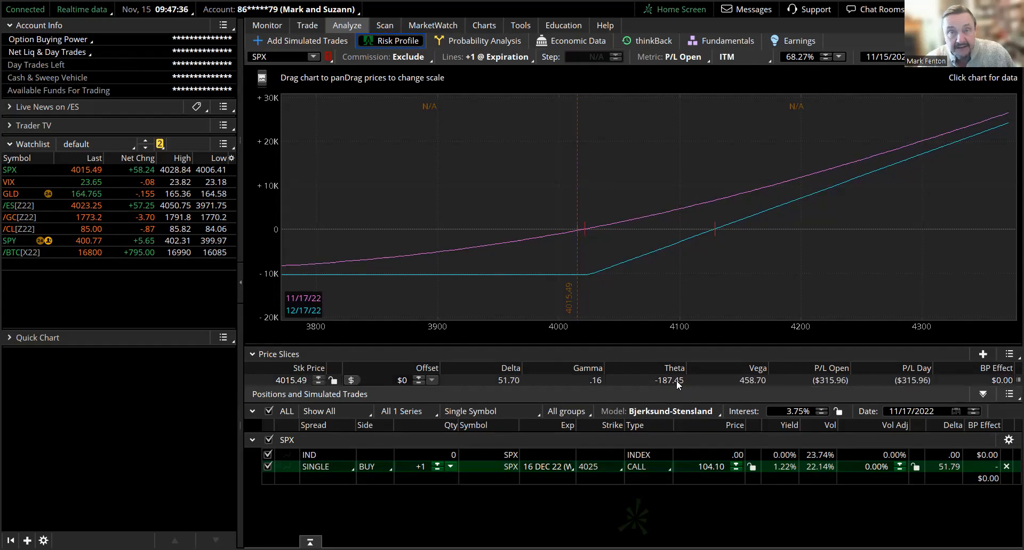
mouse_move(610, 242)
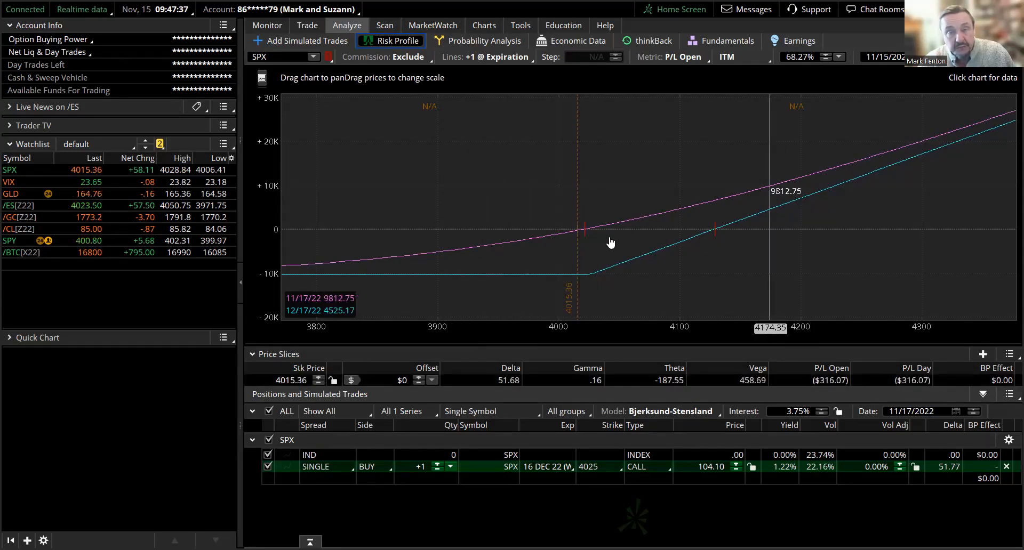
mouse_move(682, 228)
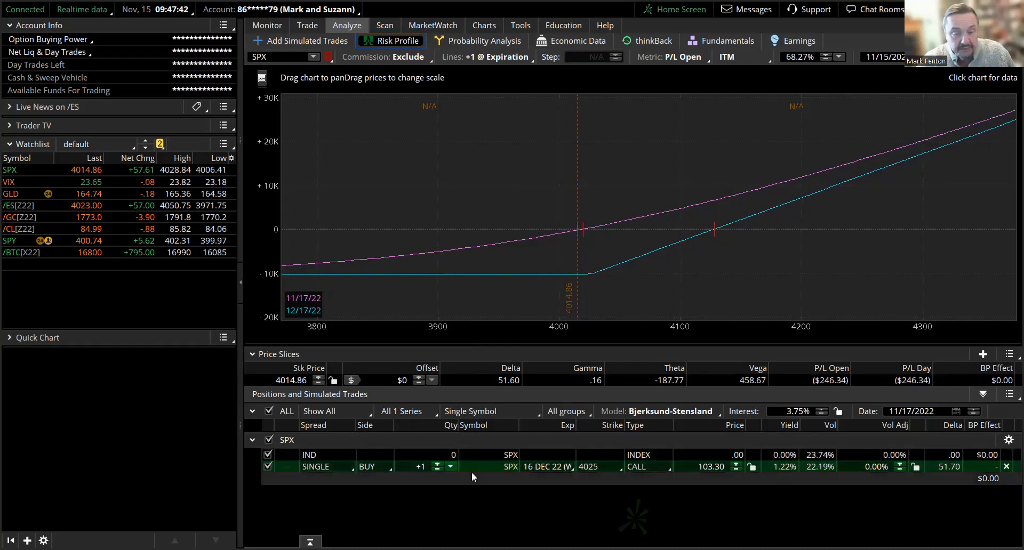
Step: Bring up the Side choice for the simulated 4025 call row
click(375, 466)
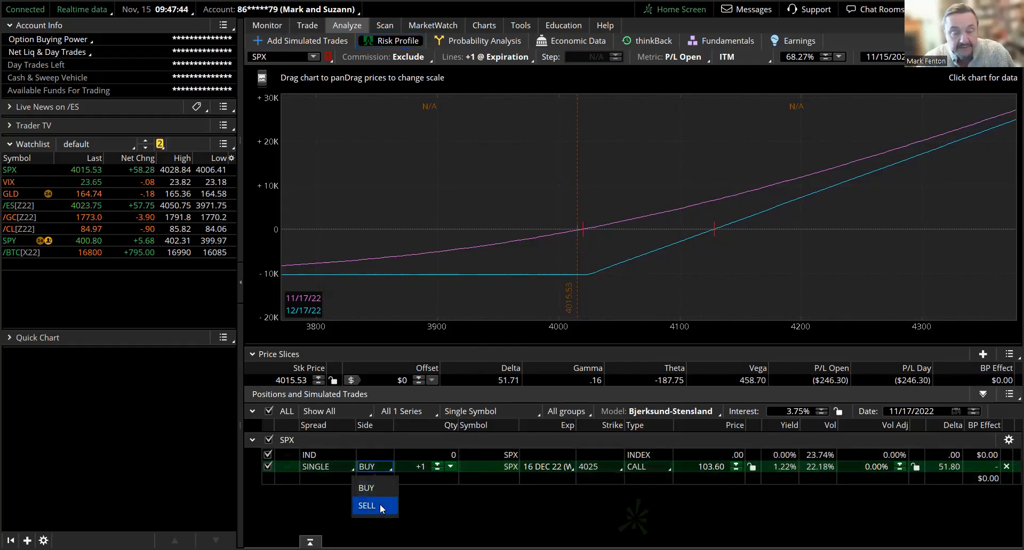
Step: Switch the simulated trade to SELL and change its type from CALL to PUT
click(366, 505)
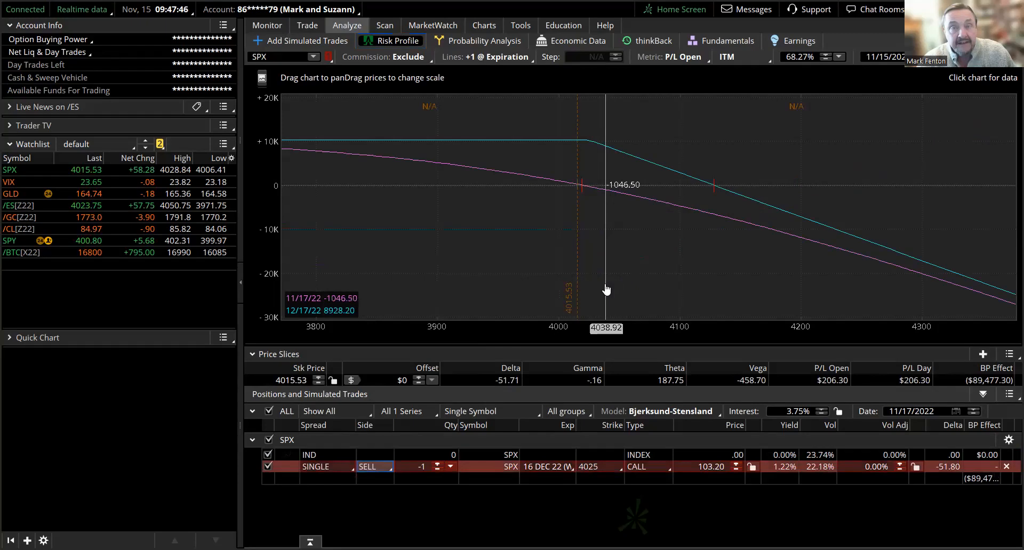
mouse_move(745, 226)
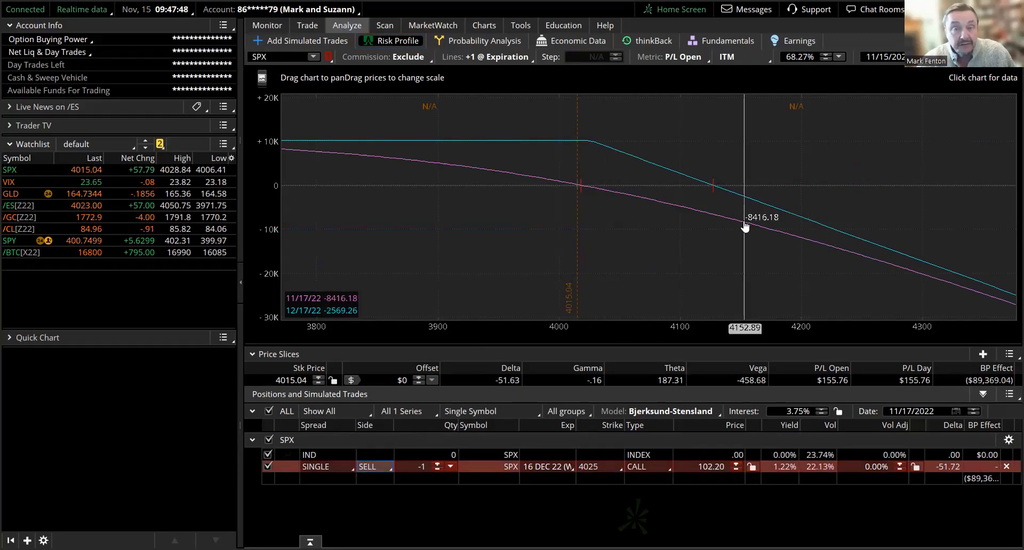
mouse_move(806, 235)
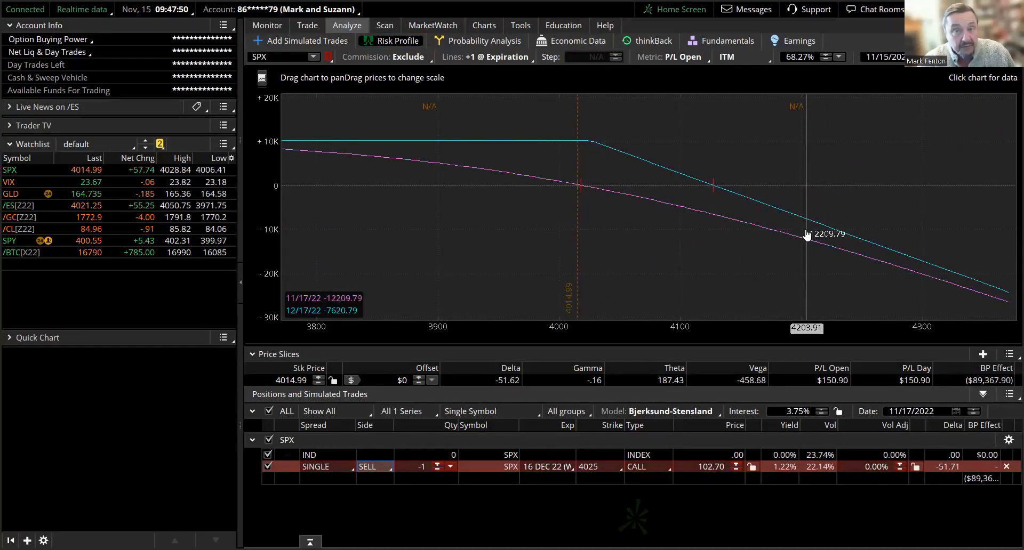
mouse_move(742, 234)
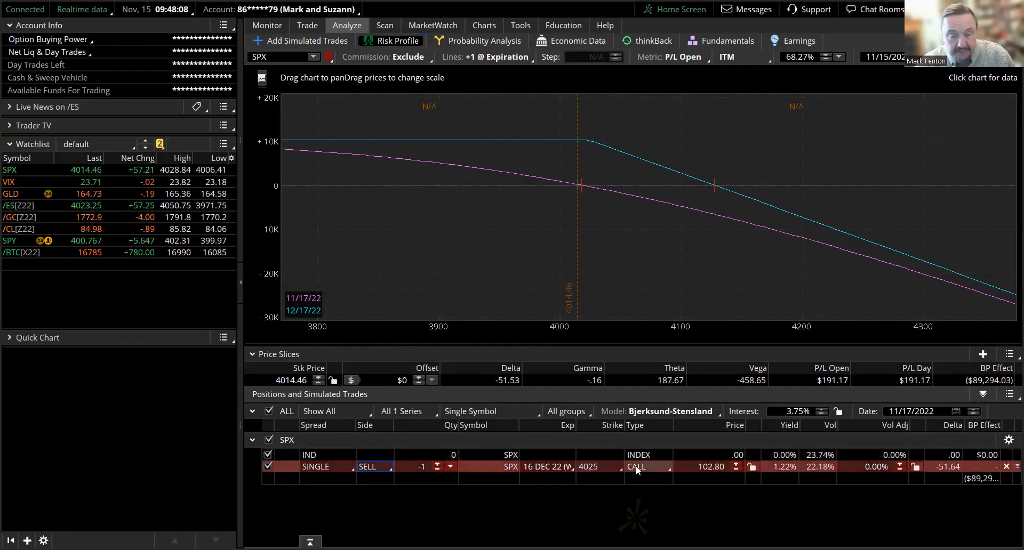
click(636, 467)
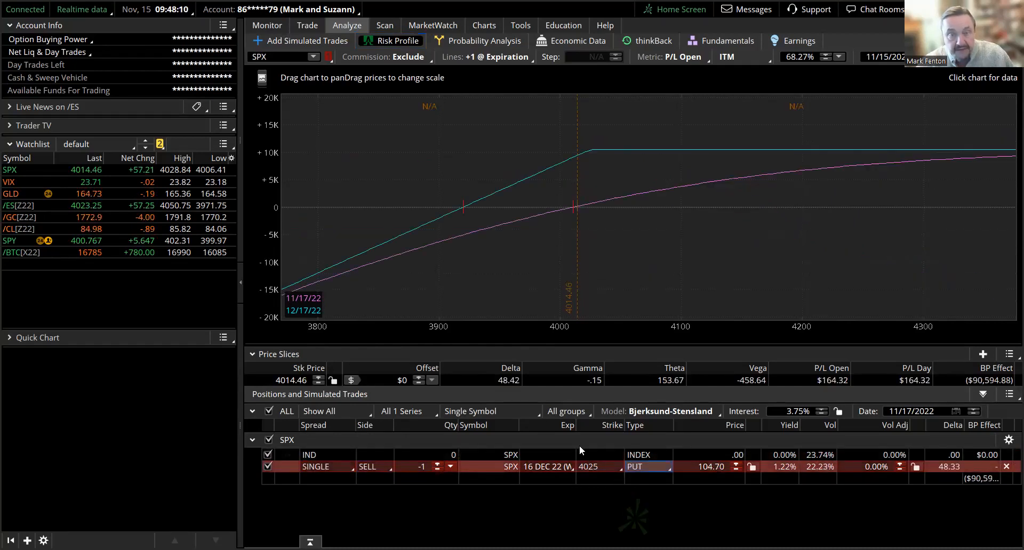
mouse_move(757, 157)
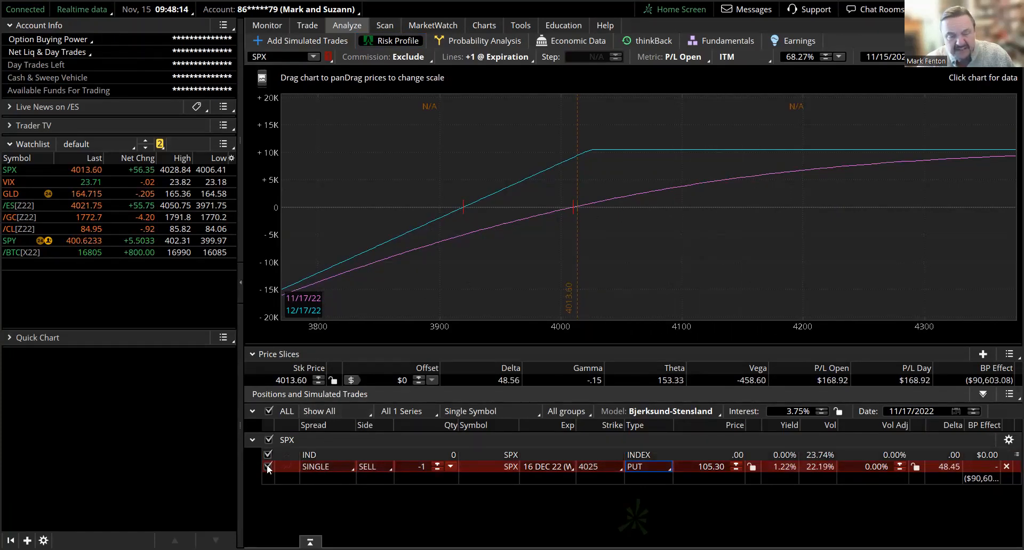
Step: Change the simulated 4025 put from a sell to a buy, giving a +1 long put
click(372, 466)
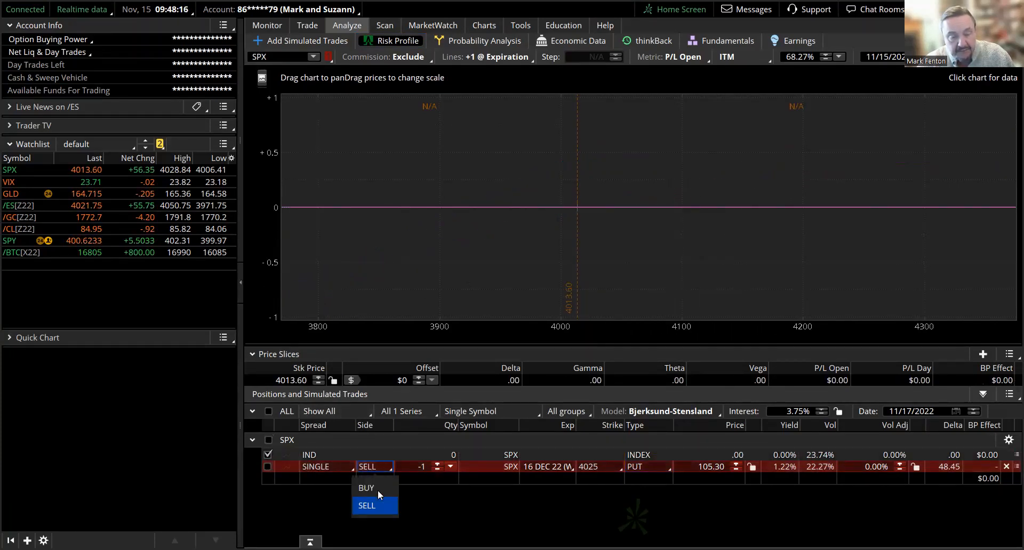
click(366, 487)
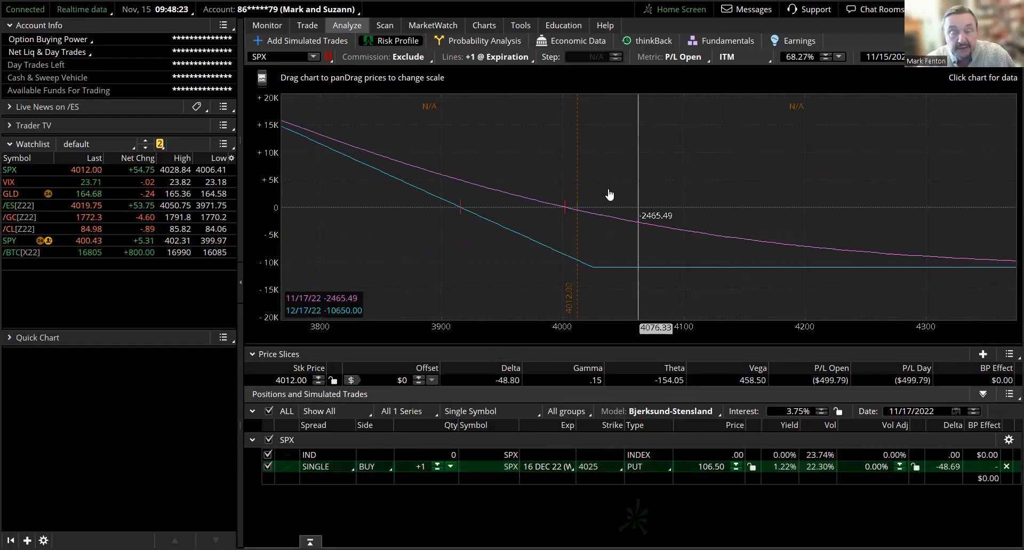
mouse_move(606, 214)
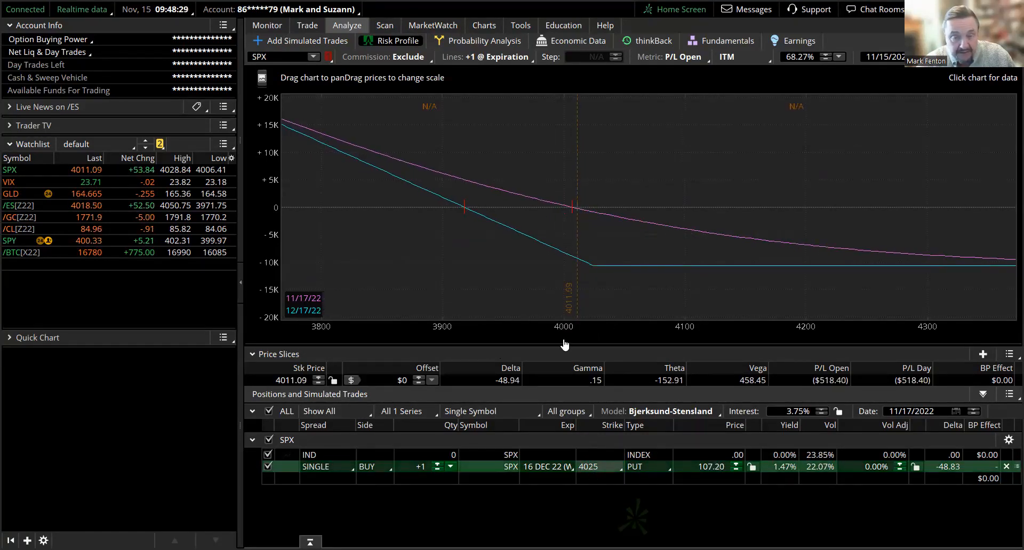
Step: Select the 4000 strike for the simulated long December put
click(597, 467)
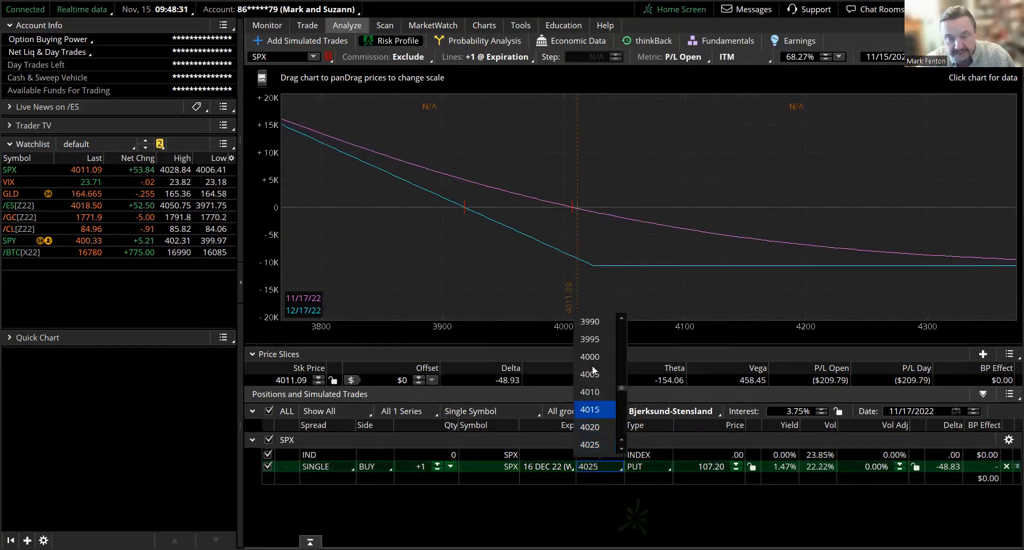
click(589, 356)
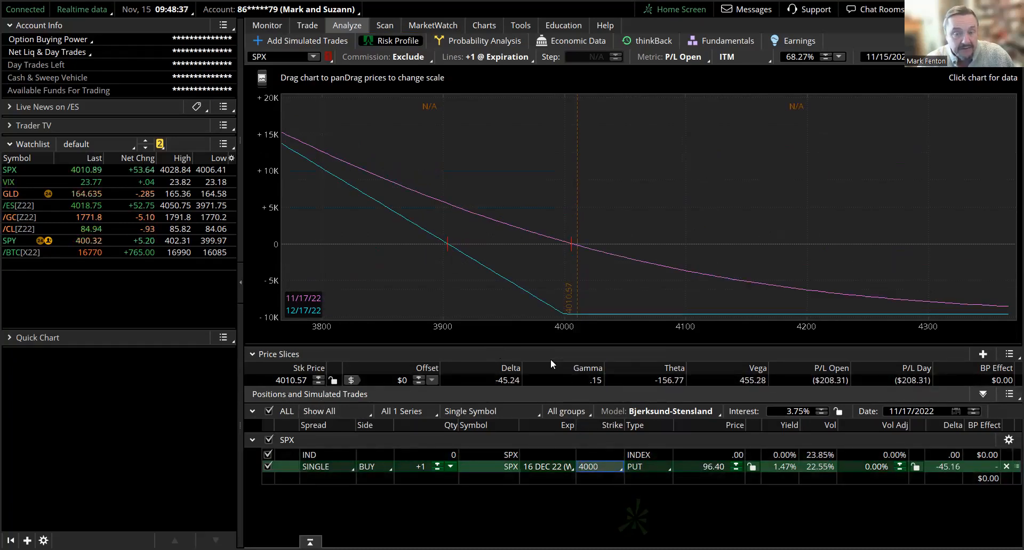
mouse_move(286, 202)
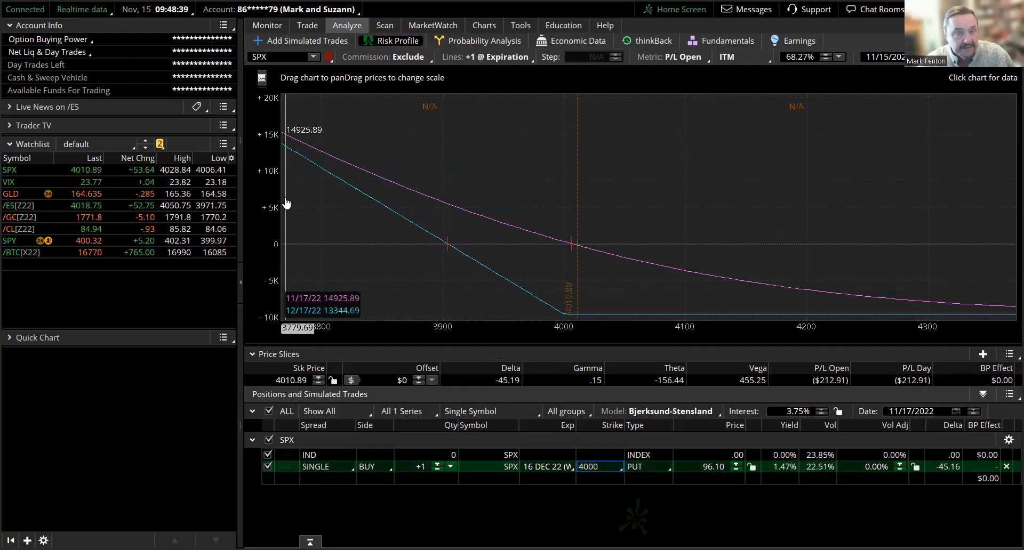
mouse_move(339, 212)
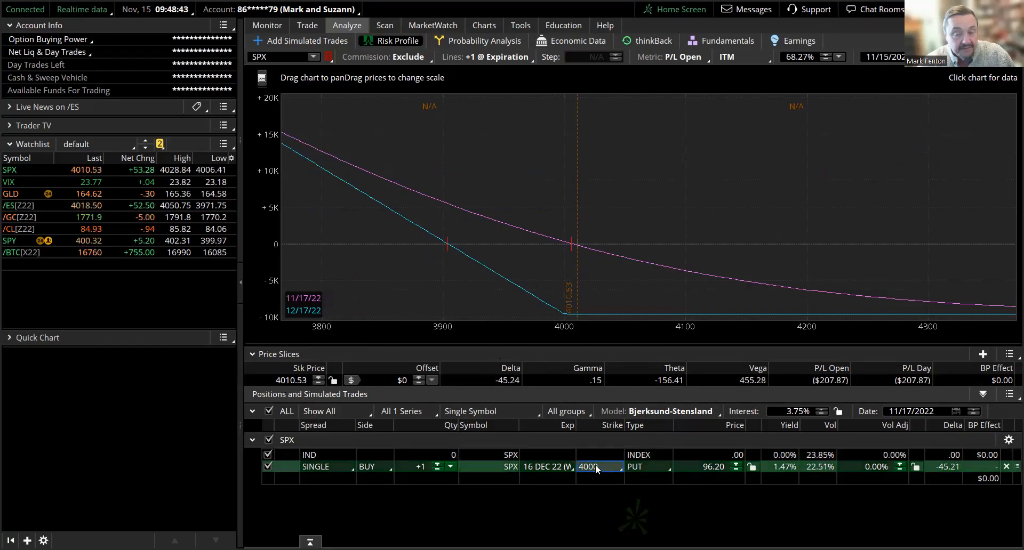
mouse_move(384, 265)
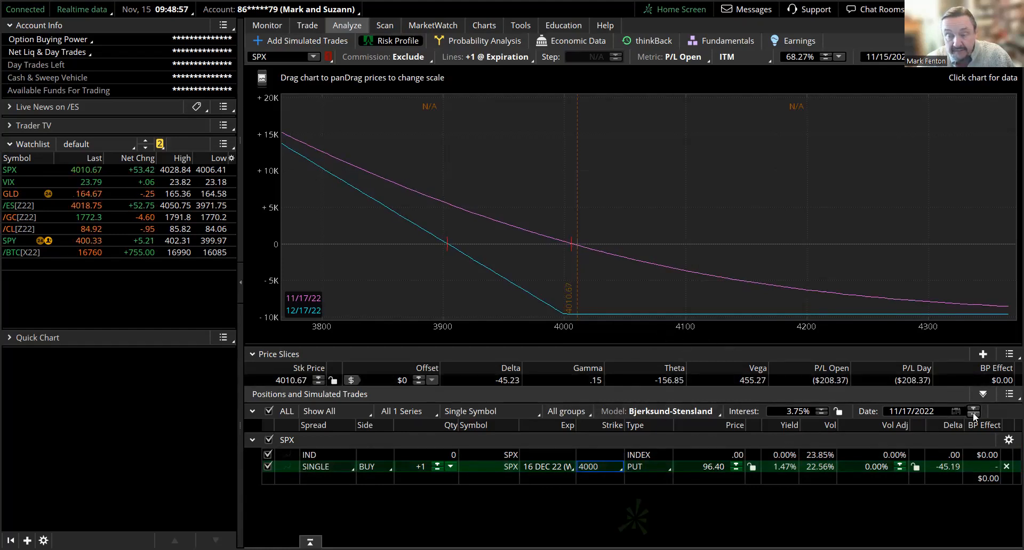
Step: Step the analysis date forward from 11/17/2022 to 11/23/2022
click(974, 409)
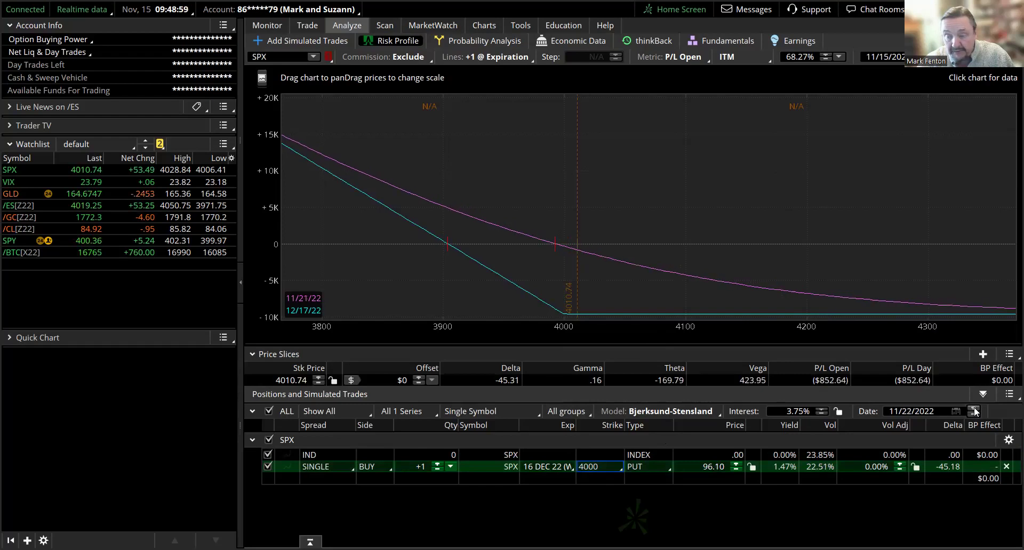
click(974, 411)
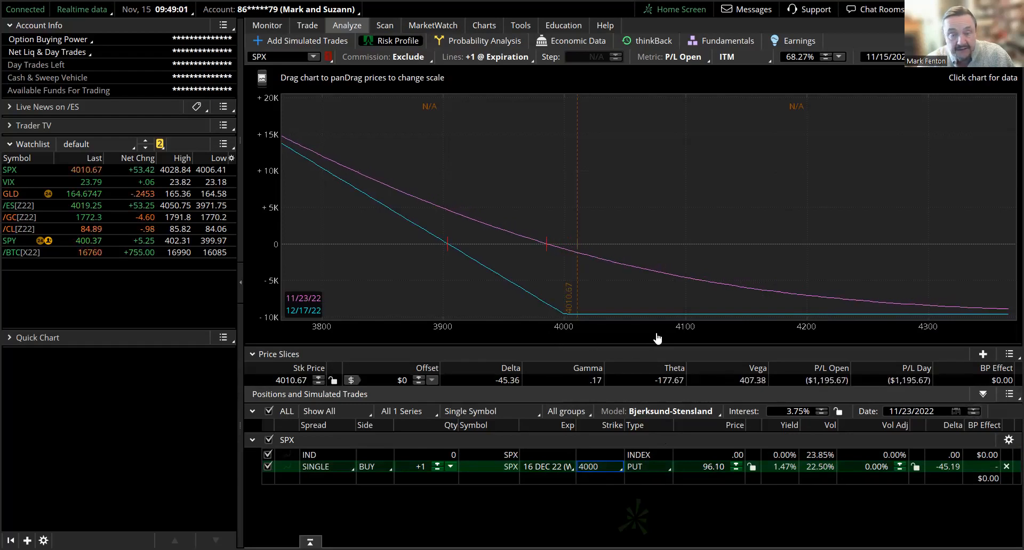
mouse_move(444, 286)
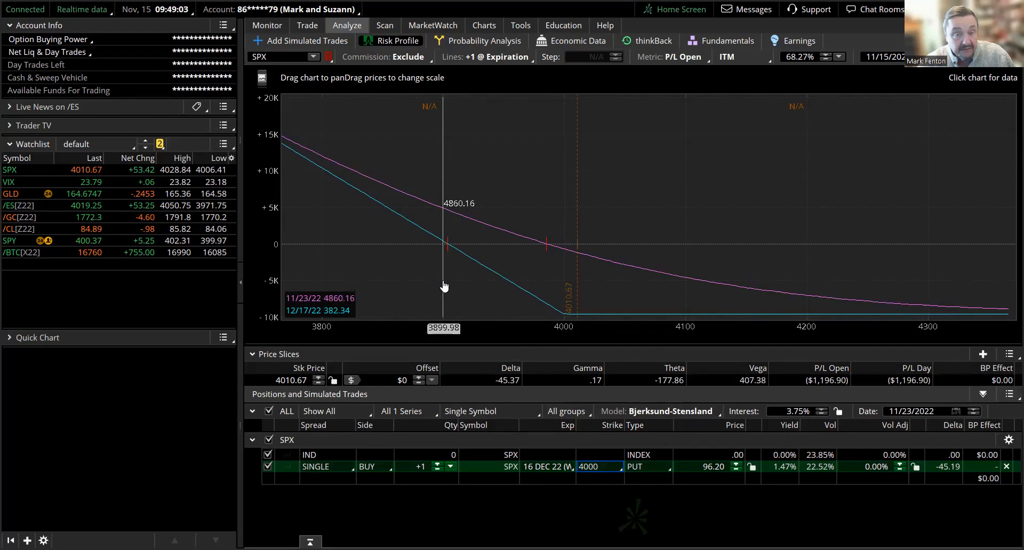
mouse_move(446, 234)
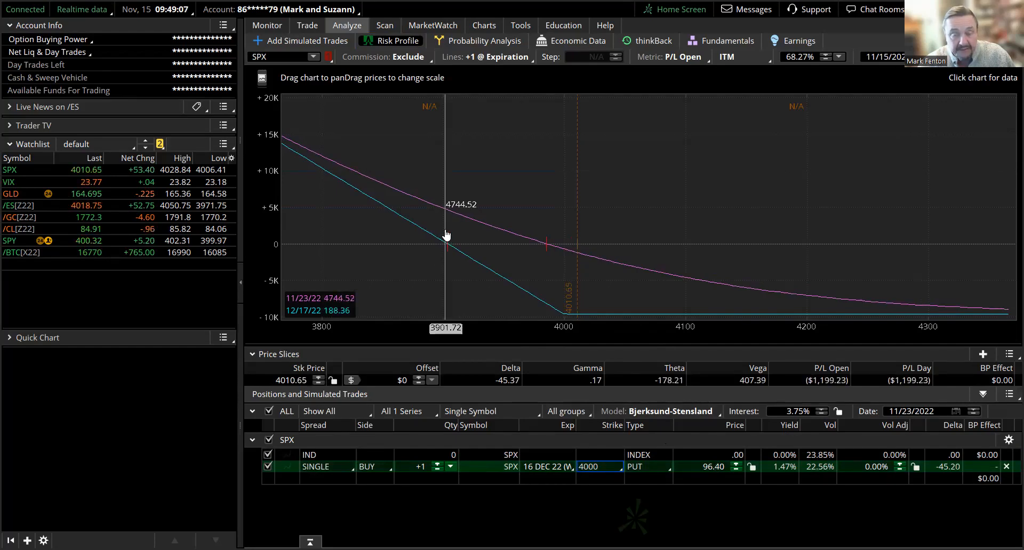
mouse_move(696, 357)
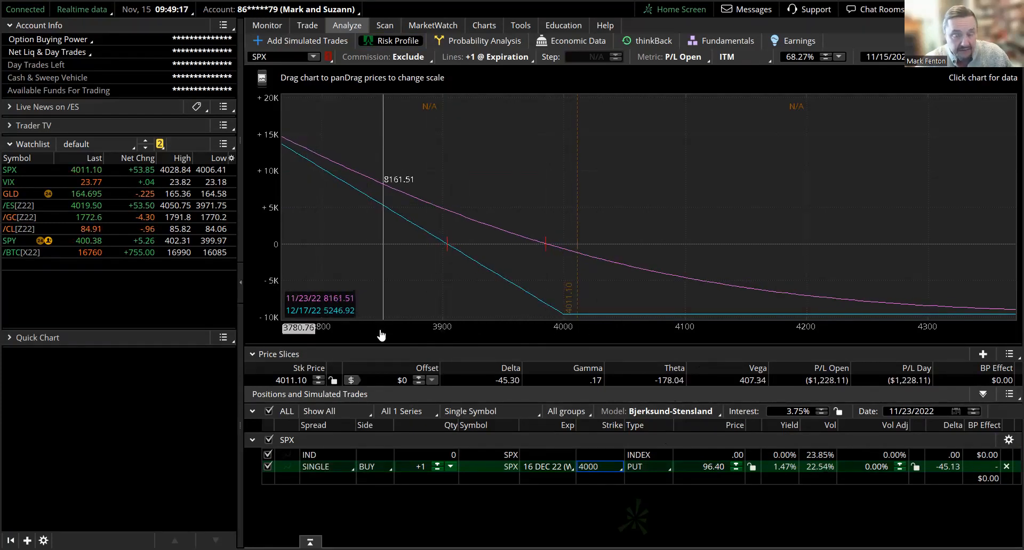
mouse_move(537, 332)
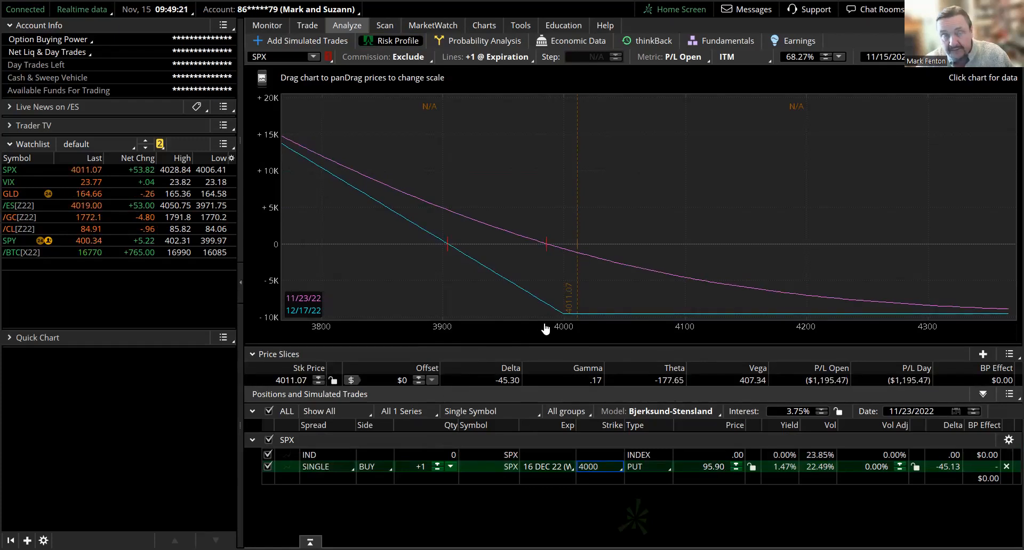
mouse_move(565, 299)
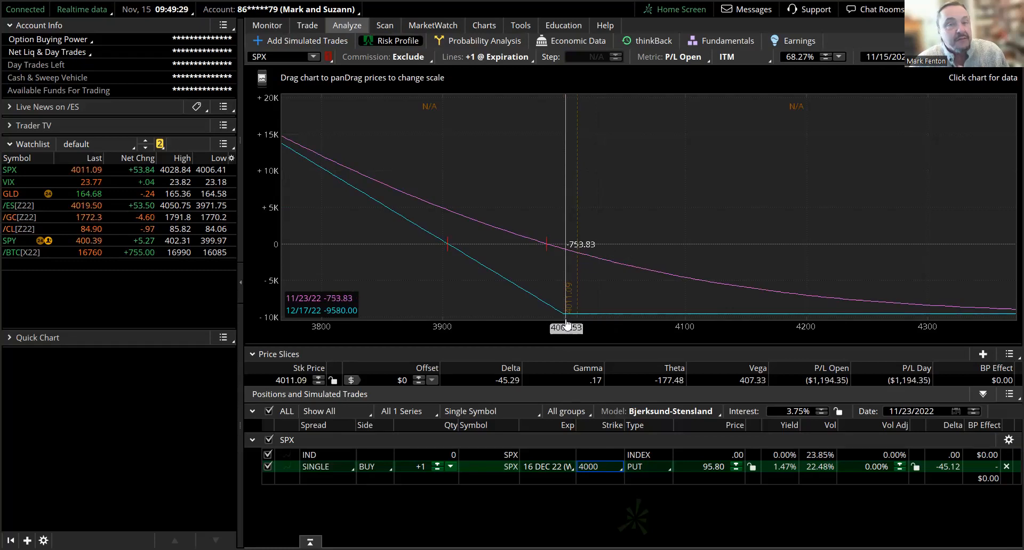
mouse_move(689, 275)
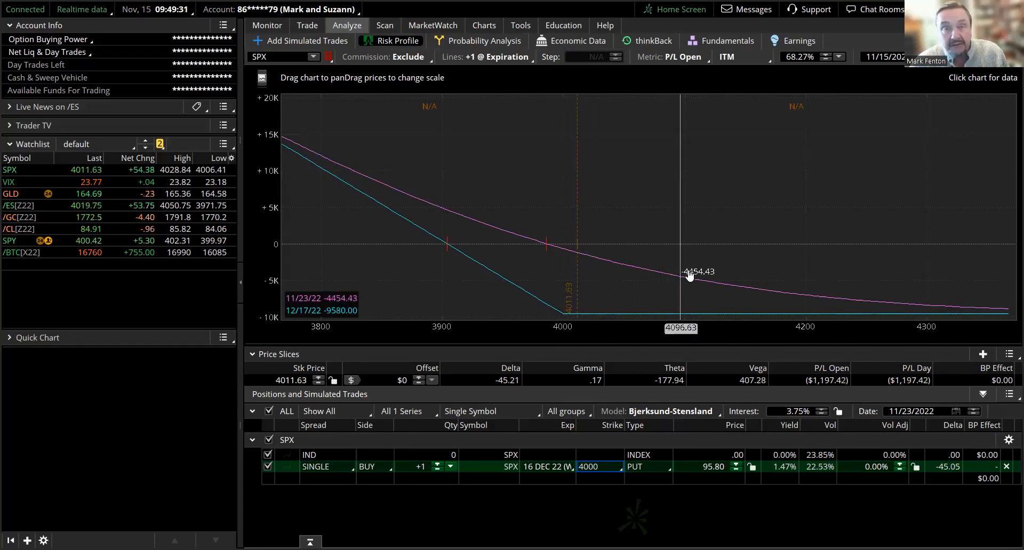
mouse_move(683, 261)
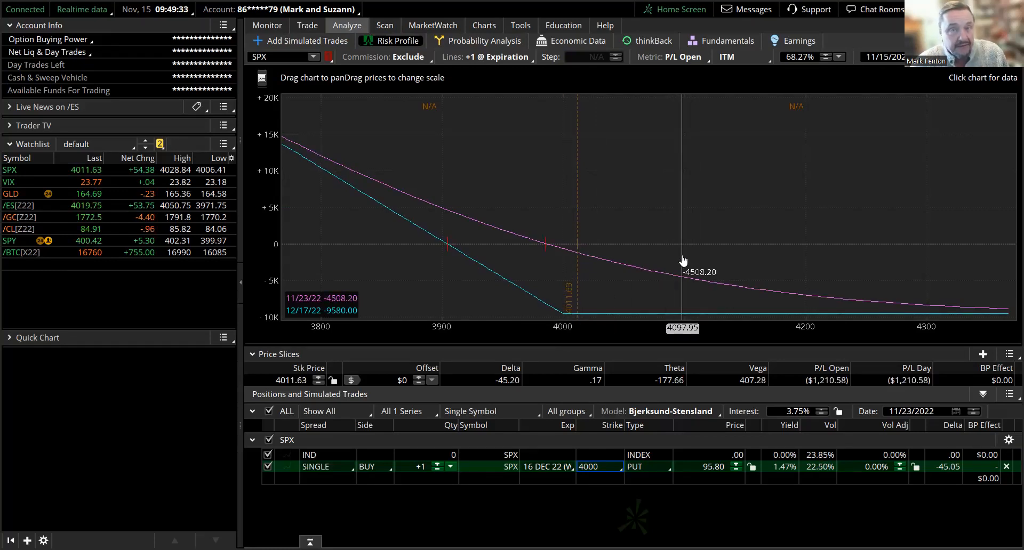
mouse_move(652, 279)
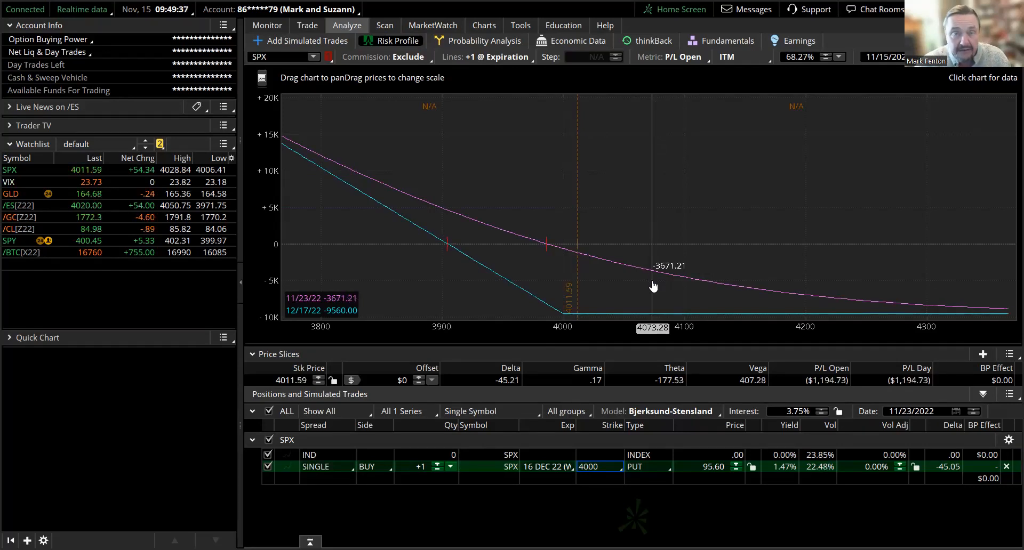
mouse_move(898, 230)
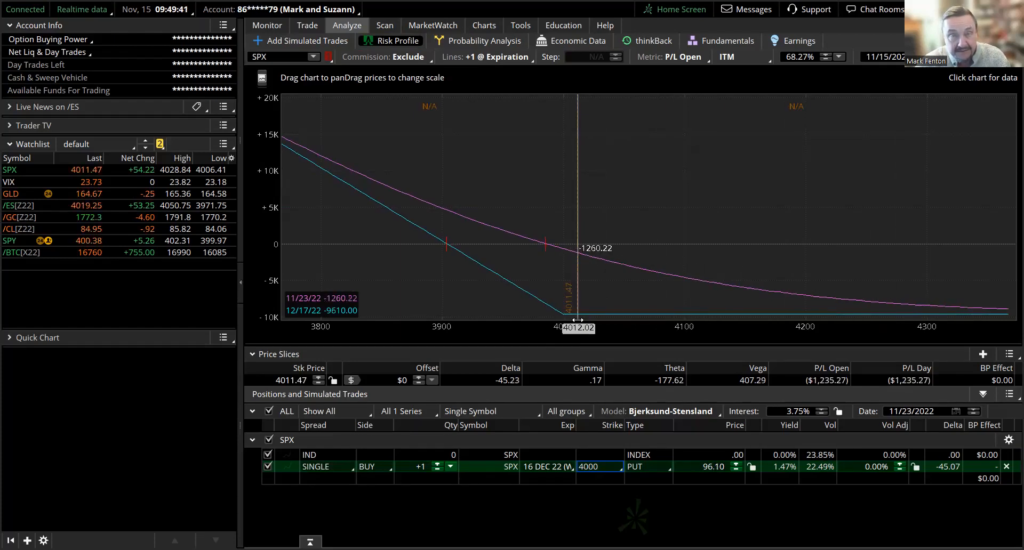
mouse_move(368, 357)
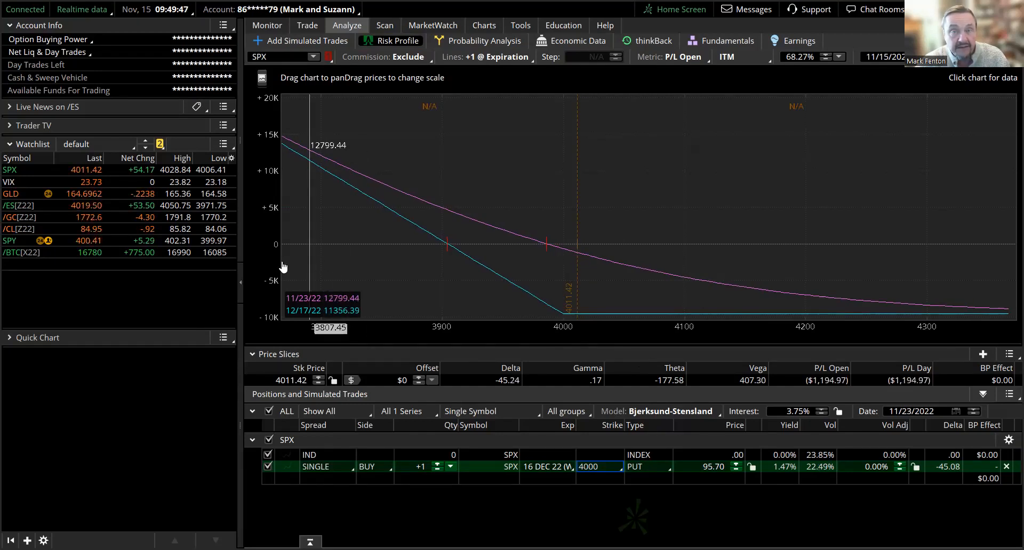
mouse_move(509, 316)
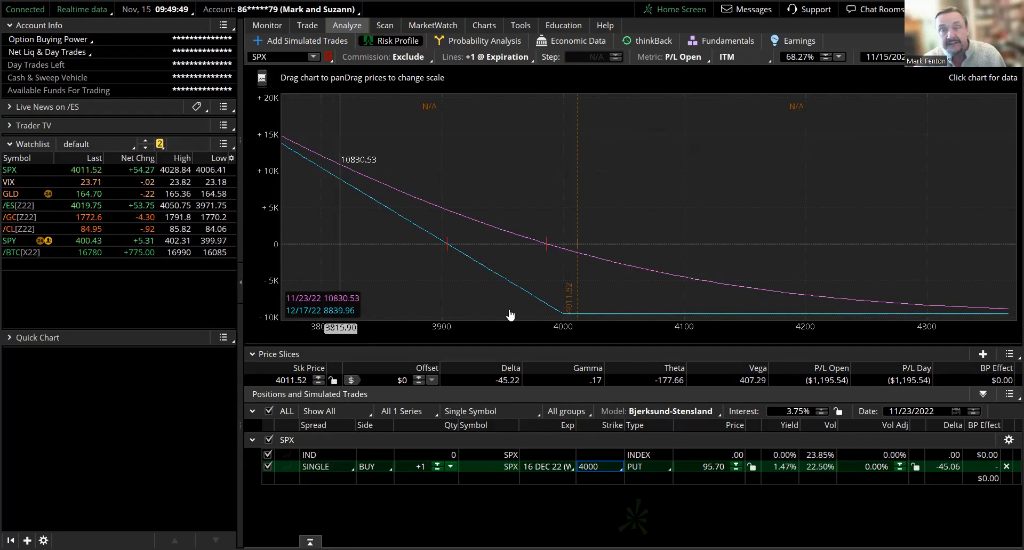